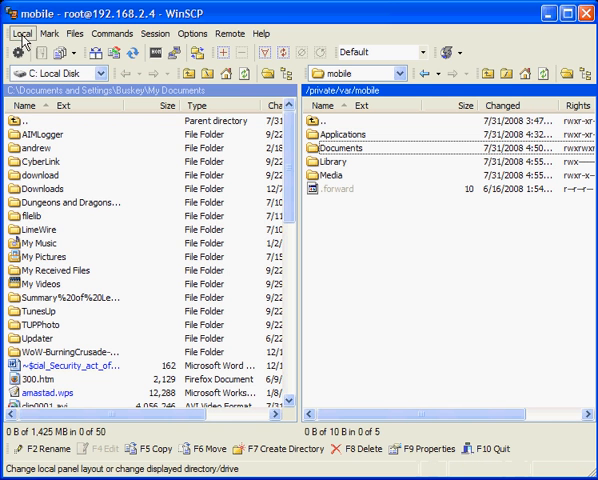
Browse the local panel and file marking menus before starting a new session
click(19, 33)
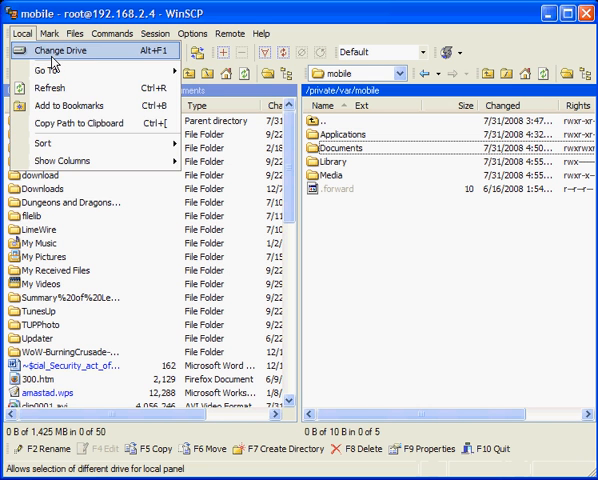
click(57, 50)
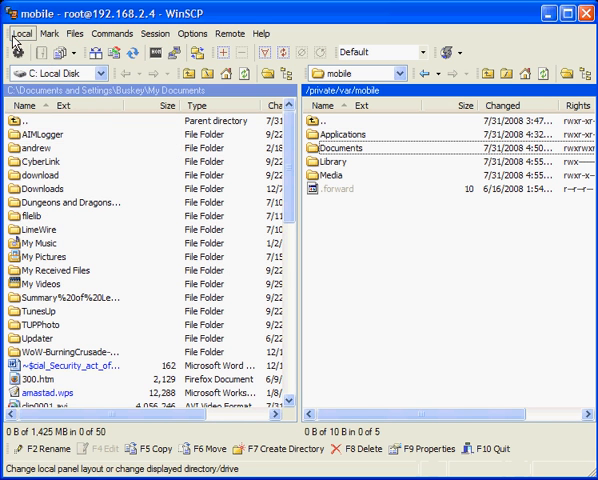
click(21, 33)
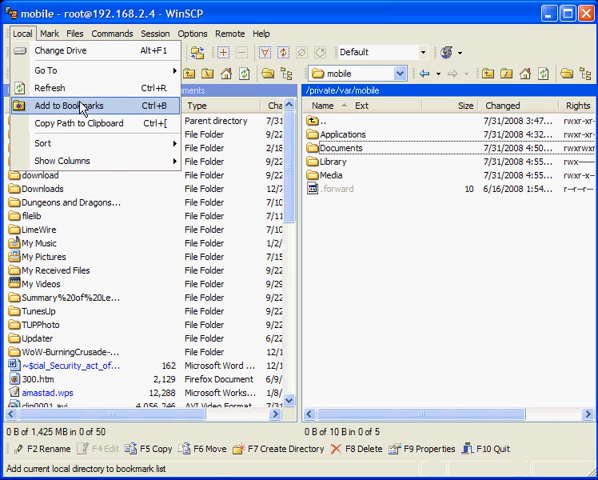
click(49, 33)
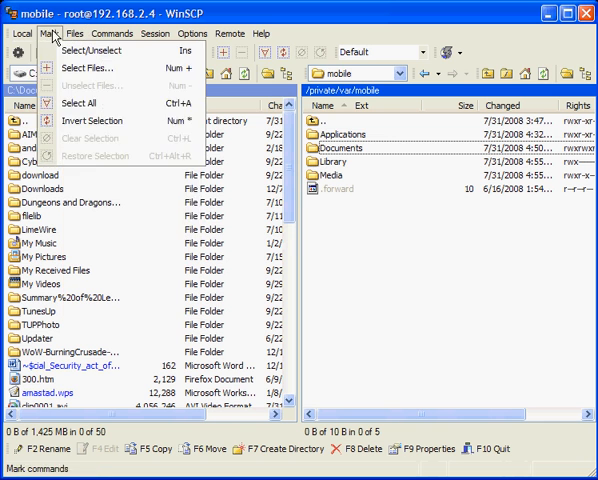
click(229, 33)
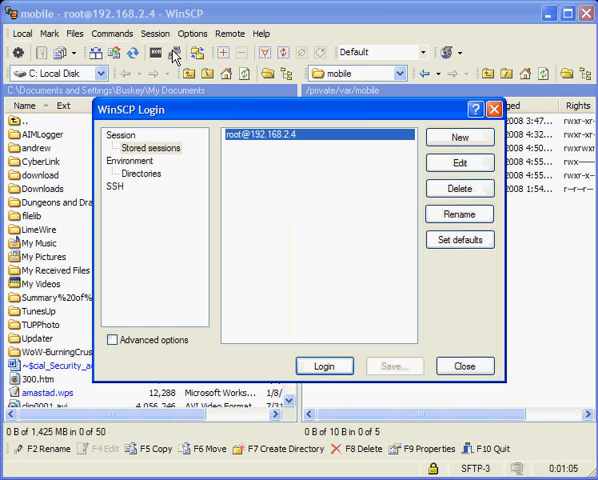
mouse_move(417, 193)
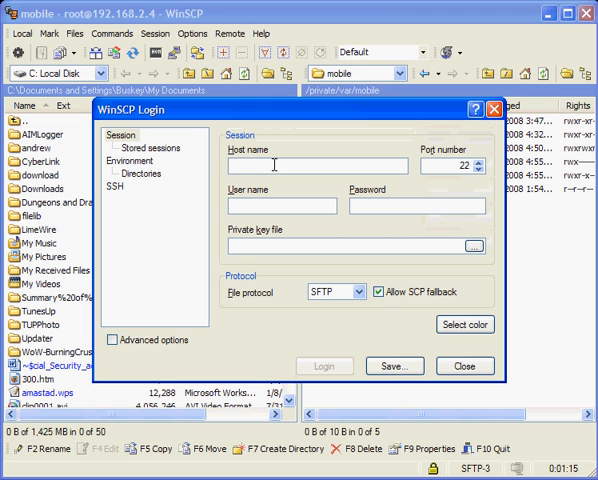
mouse_move(243, 114)
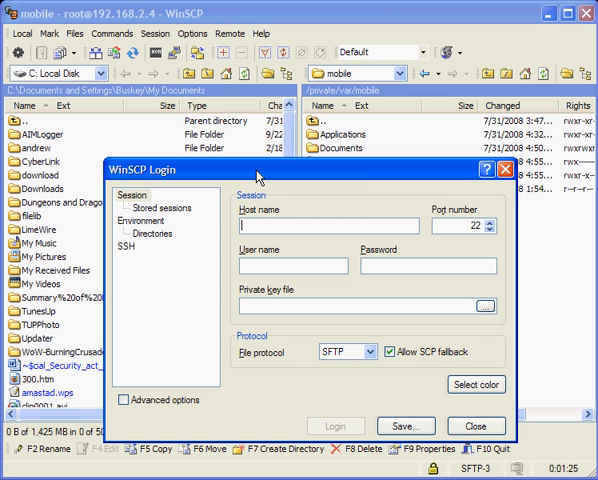
Enter host 192.168.2.2, user name root and the password for the new SFTP session
text(192.168.)
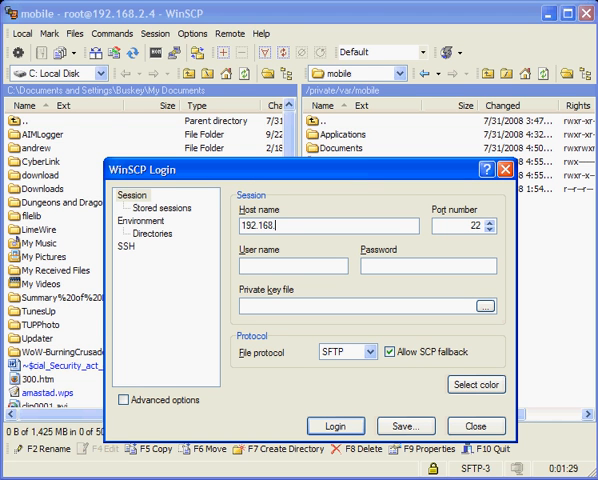
text(x.x)
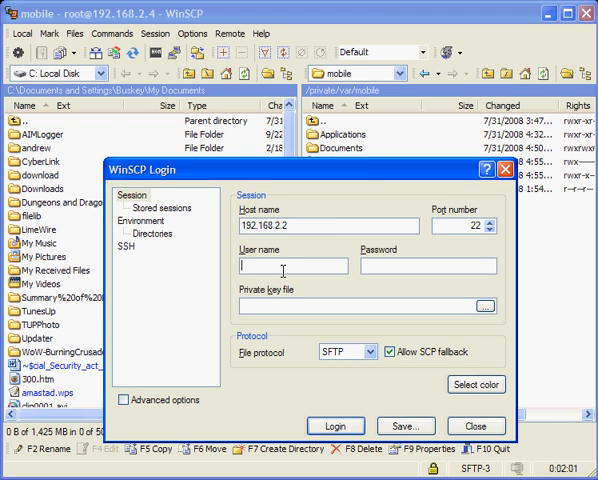
text(root)
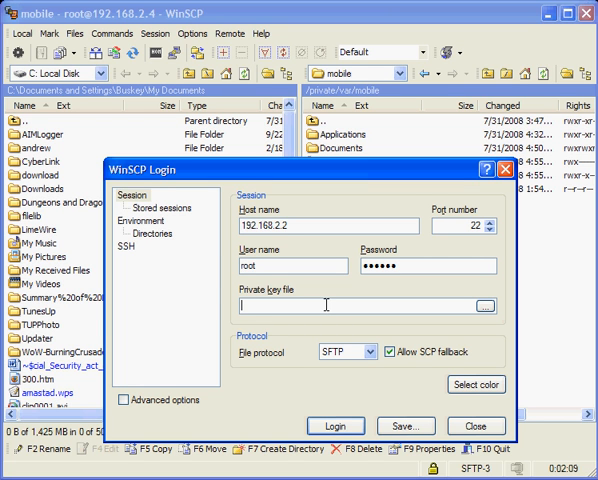
text(alpine)
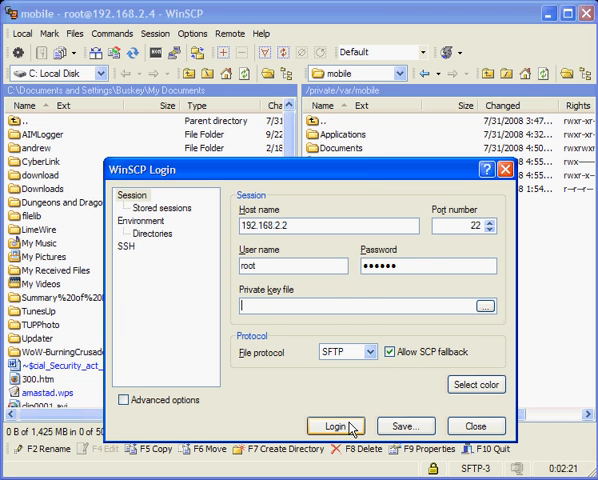
click(405, 426)
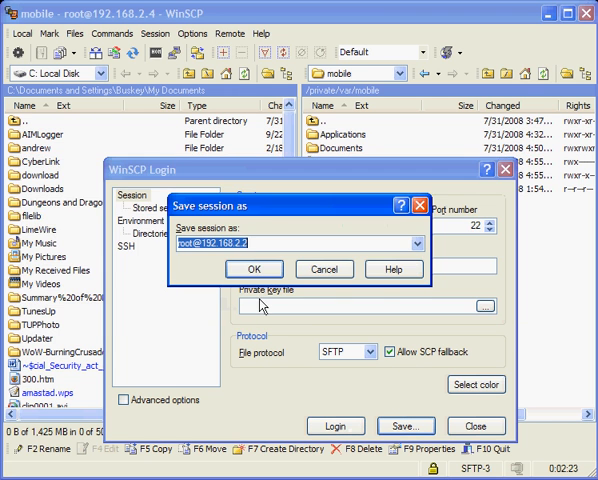
click(254, 268)
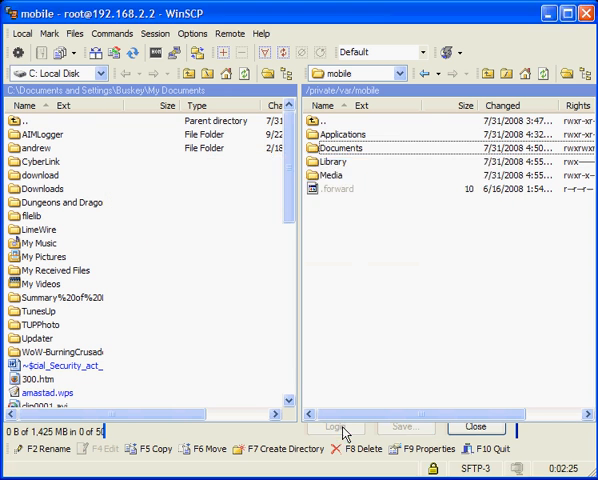
click(337, 427)
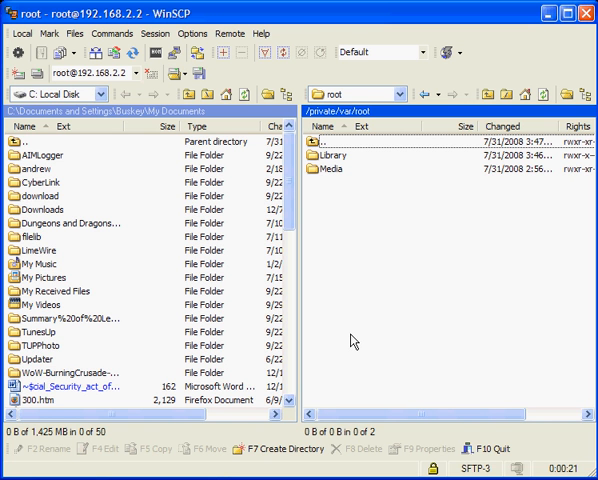
mouse_move(260, 298)
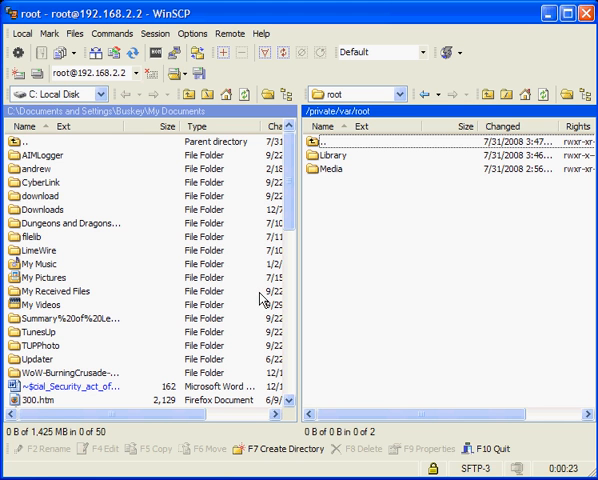
mouse_move(345, 237)
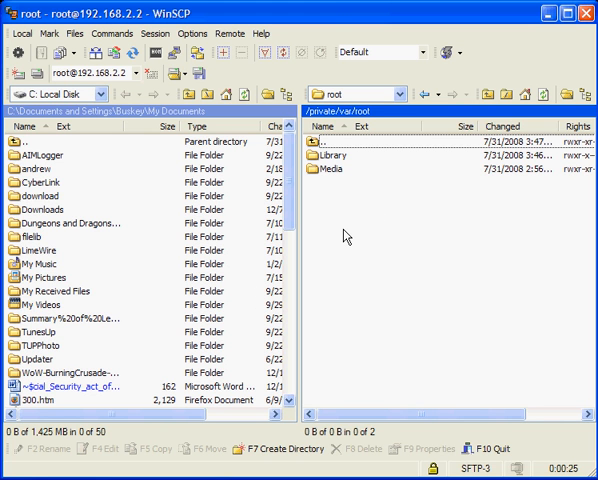
mouse_move(353, 210)
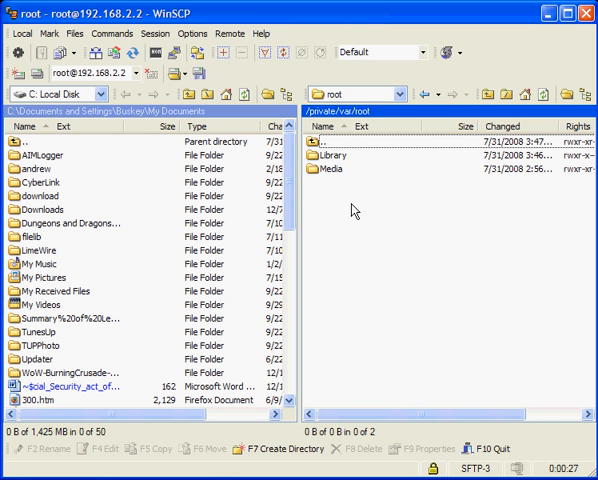
mouse_move(355, 182)
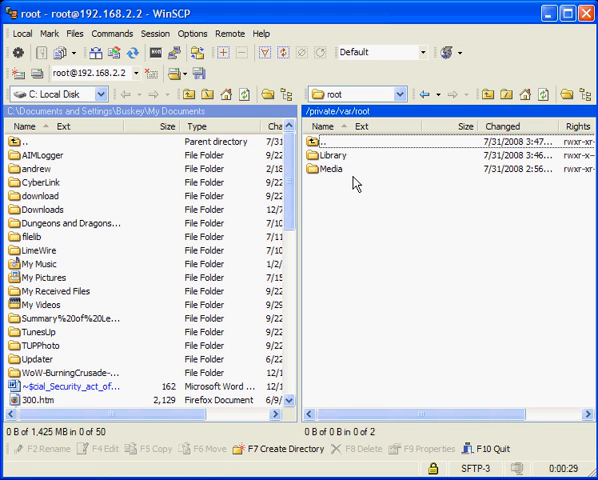
mouse_move(323, 197)
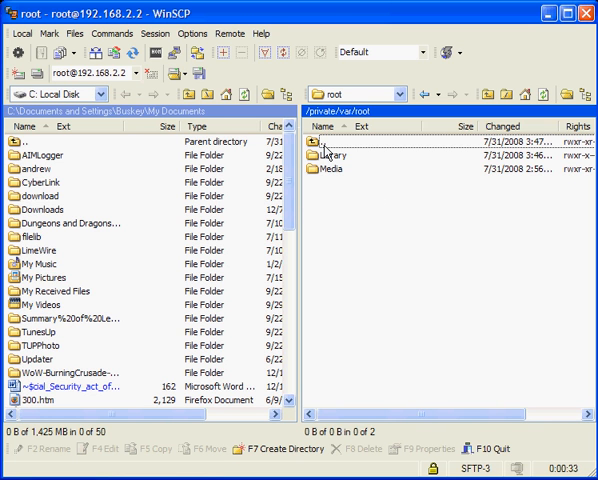
Navigate to /private/var/stash/Applications.YlHoto and copy iFuse.app into it
double_click(327, 140)
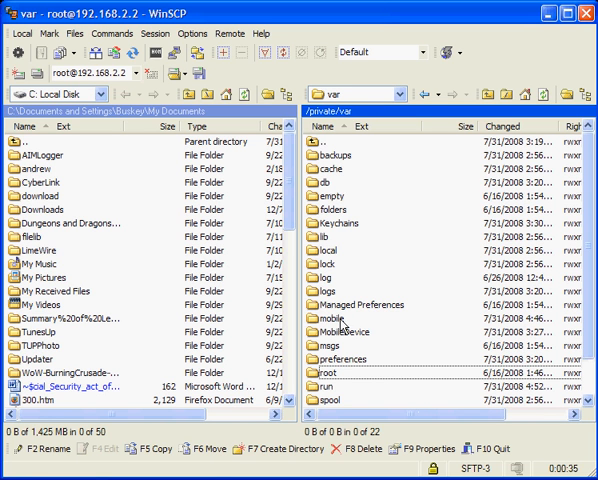
mouse_move(370, 412)
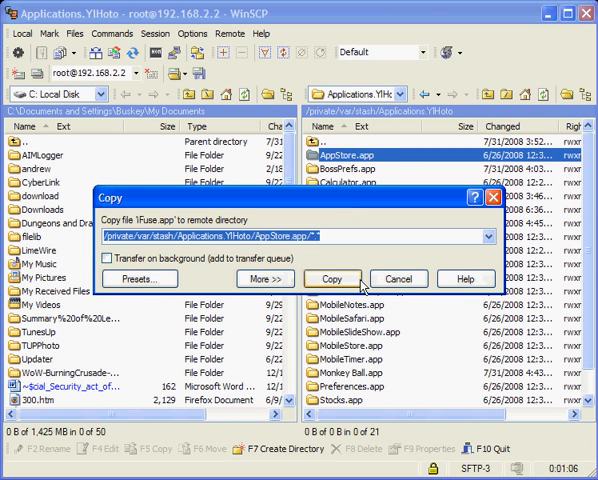
click(330, 279)
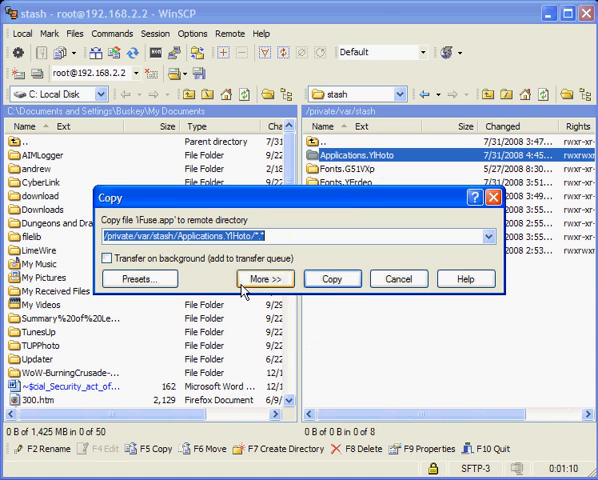
click(331, 278)
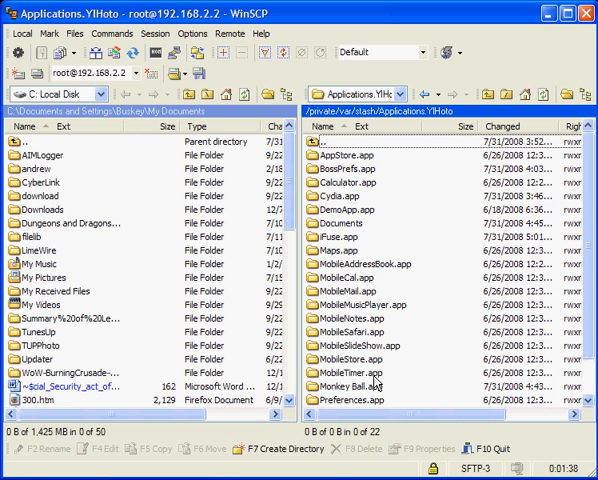
mouse_move(362, 238)
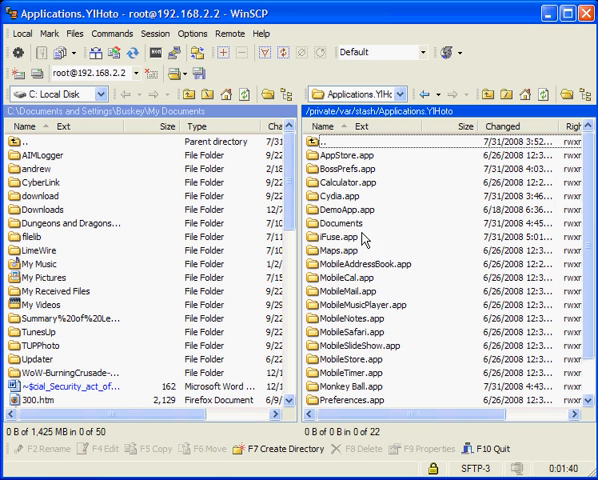
Apply iFuse.app's 0775 root permissions recursively through its Properties
right_click(345, 242)
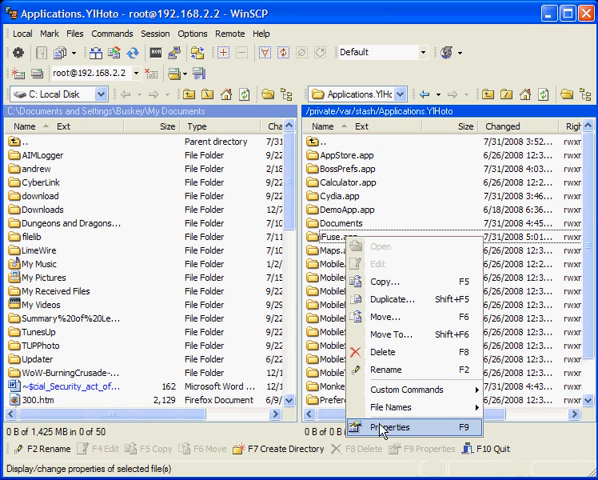
click(390, 428)
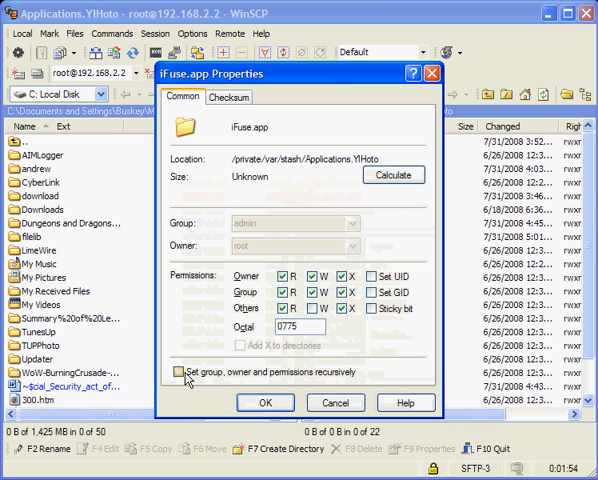
click(265, 402)
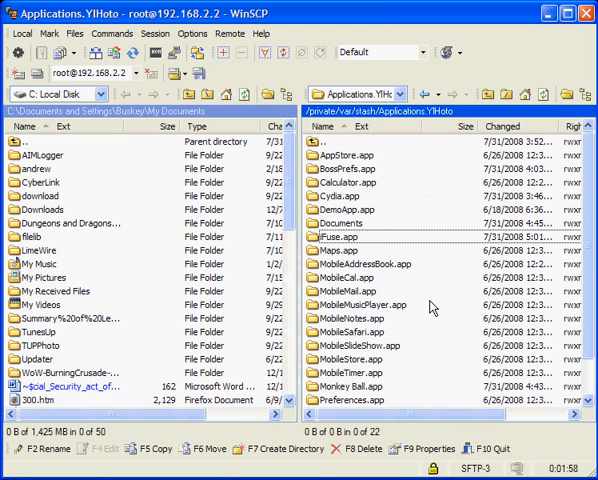
scroll(down, 3)
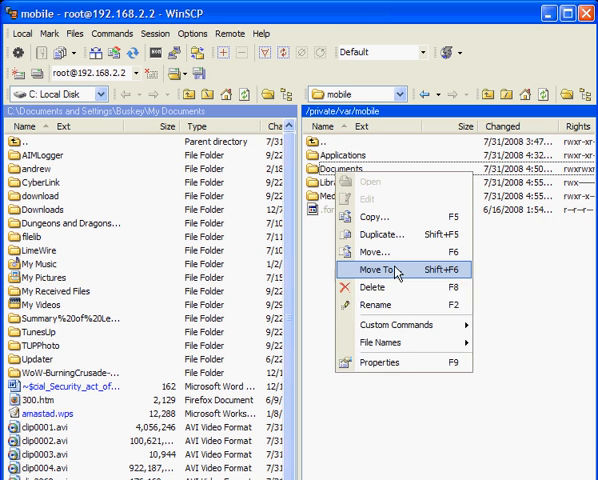
Apply 0777 permissions recursively to Documents, then head back toward the stash folder
click(379, 362)
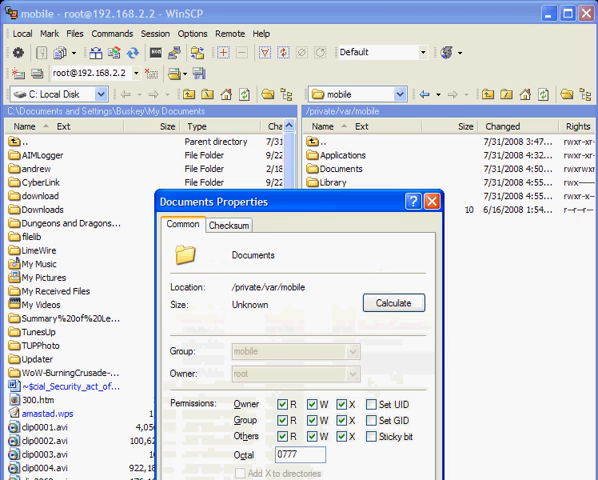
mouse_move(270, 210)
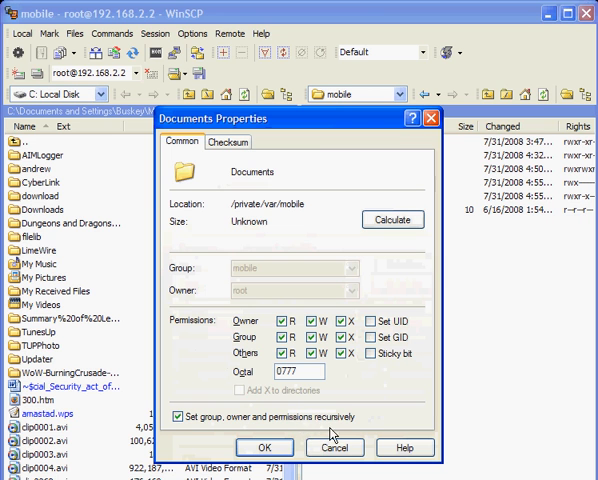
click(264, 447)
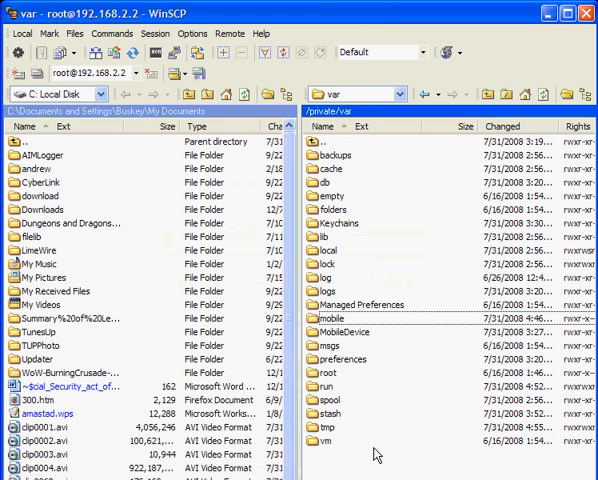
double_click(324, 413)
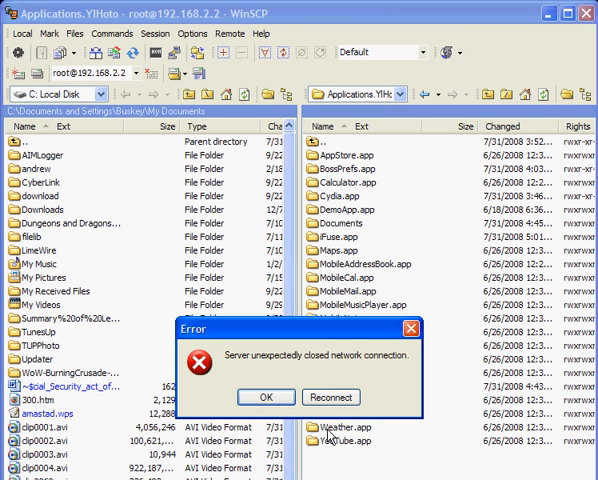
mouse_move(227, 242)
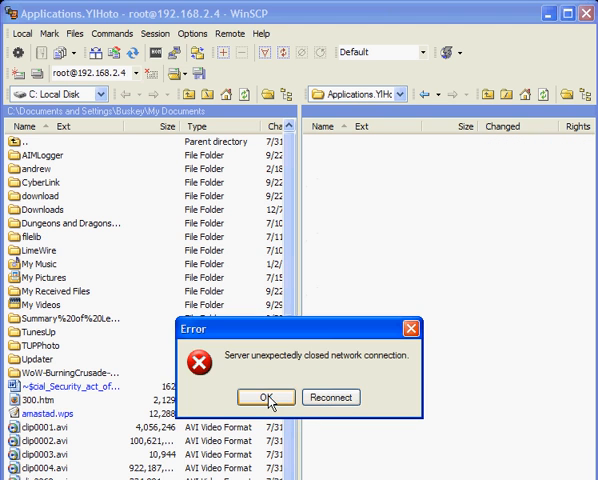
Dismiss the 'Server unexpectedly closed network connection' error to reach the Login dialog
click(264, 397)
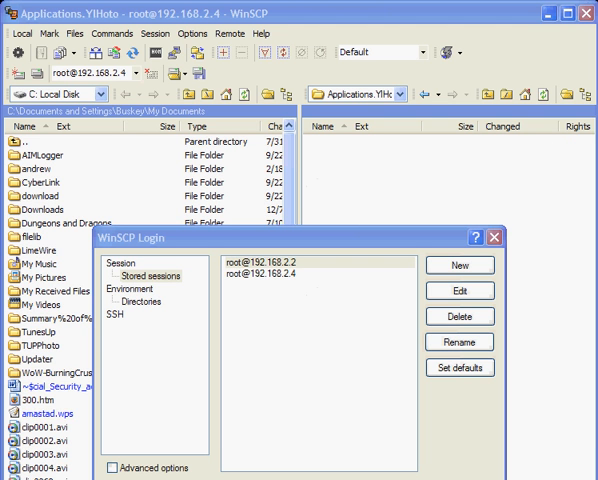